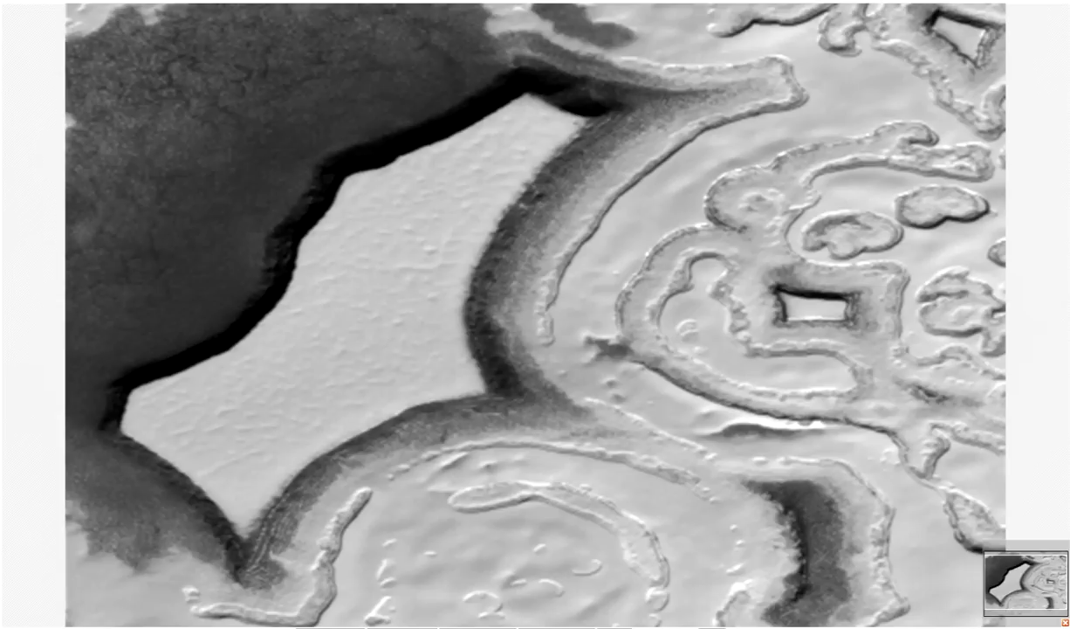
mouse_move(482, 255)
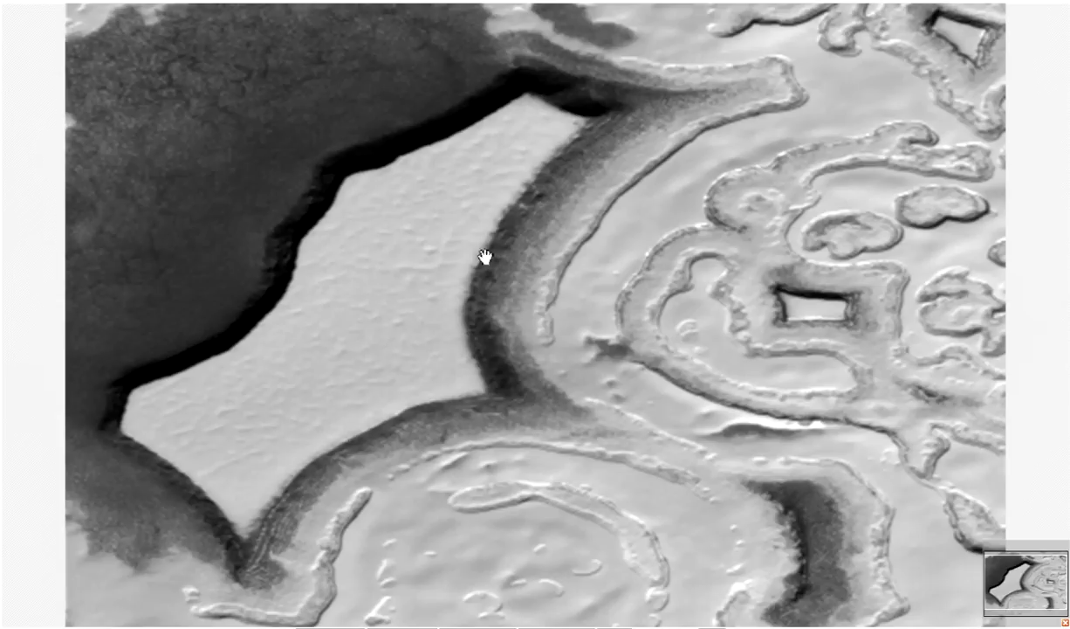
mouse_move(527, 161)
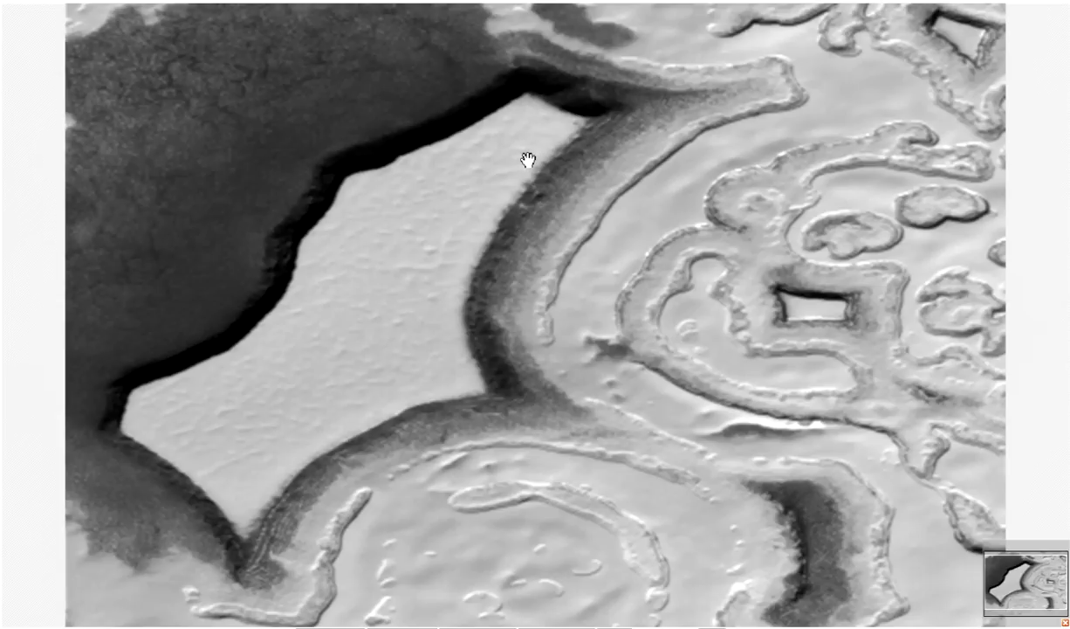
mouse_move(325, 412)
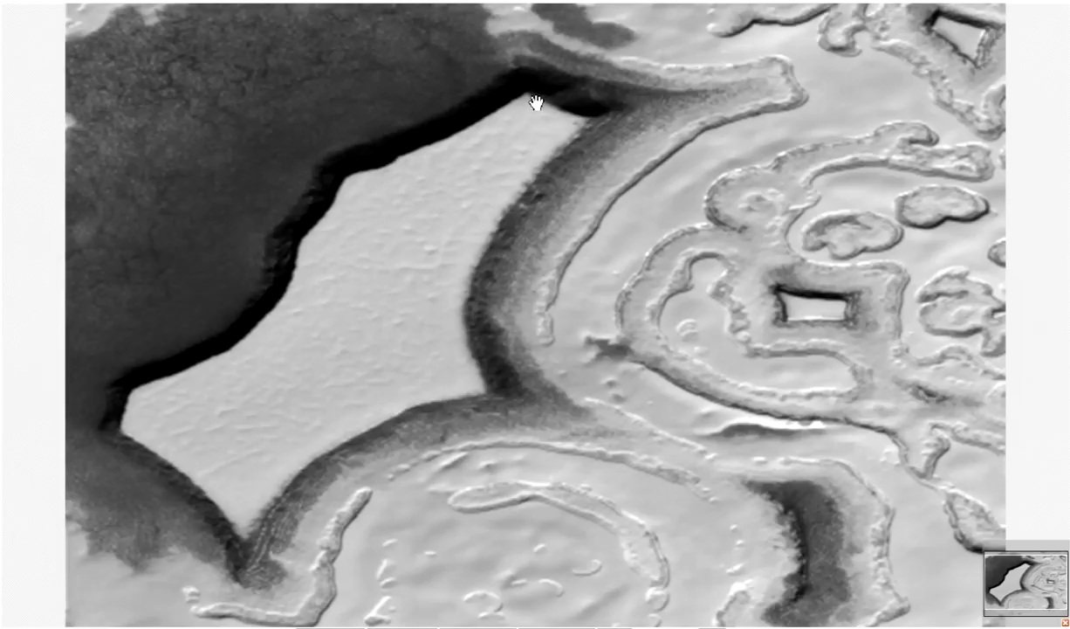
mouse_move(489, 125)
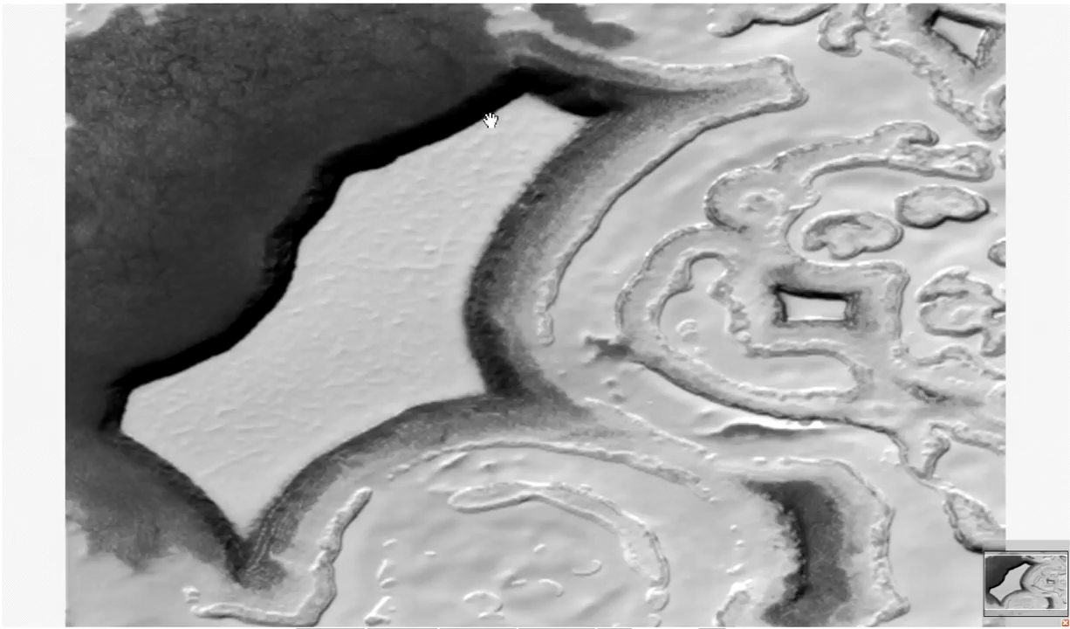
mouse_move(111, 401)
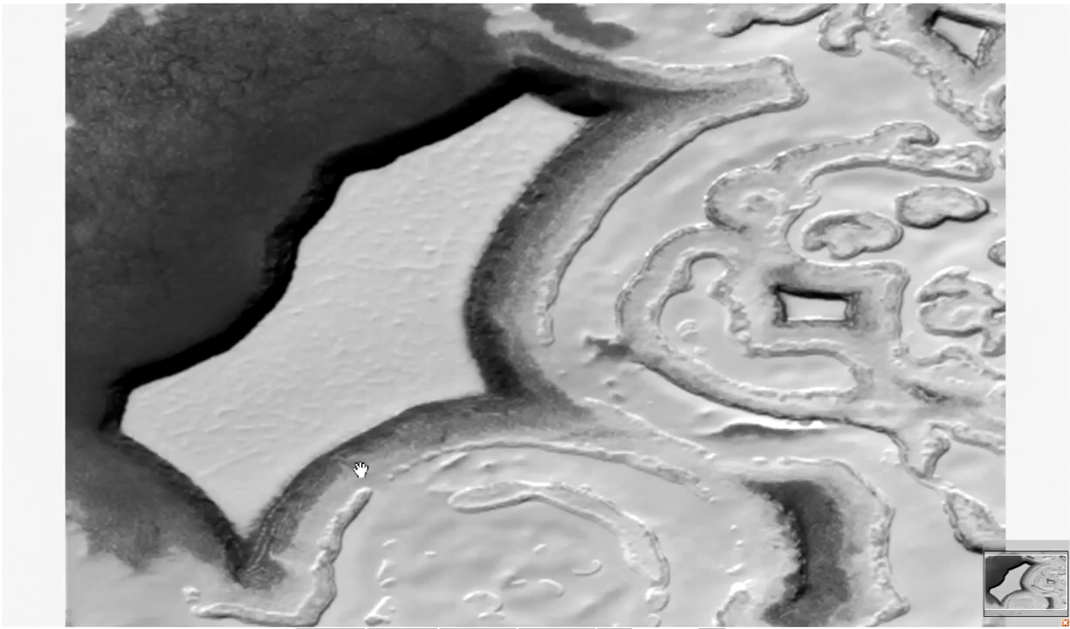
mouse_move(608, 115)
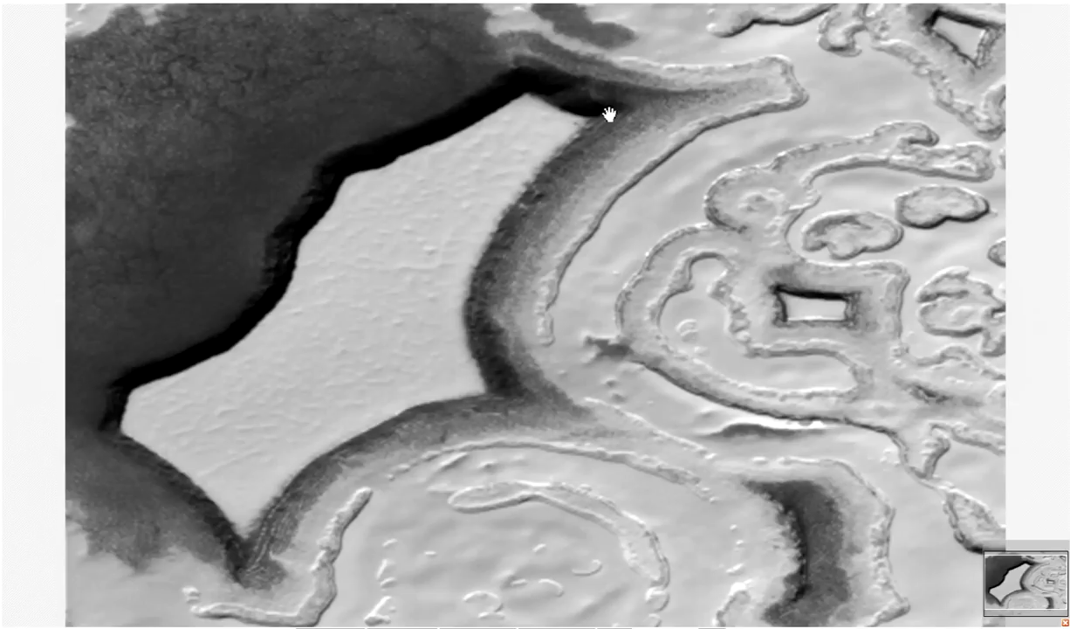
mouse_move(296, 231)
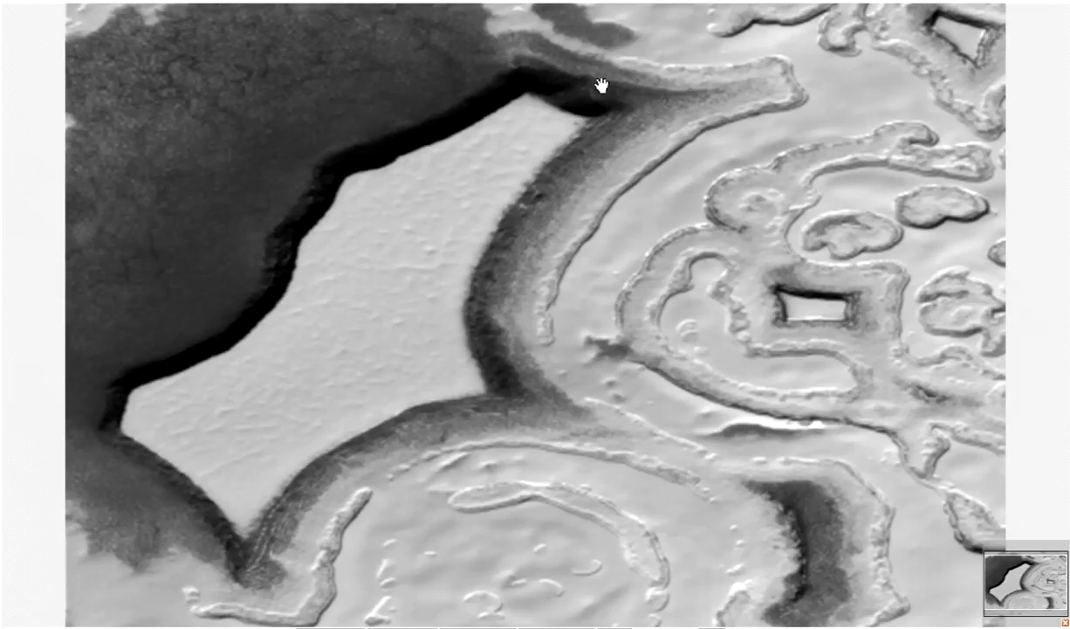
mouse_move(330, 166)
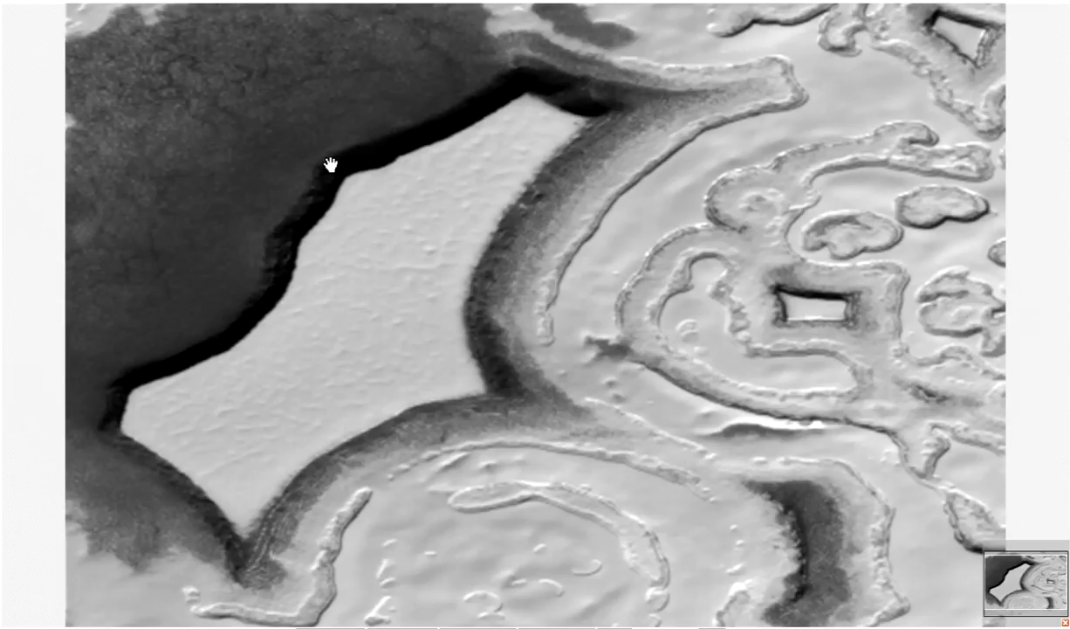
mouse_move(157, 380)
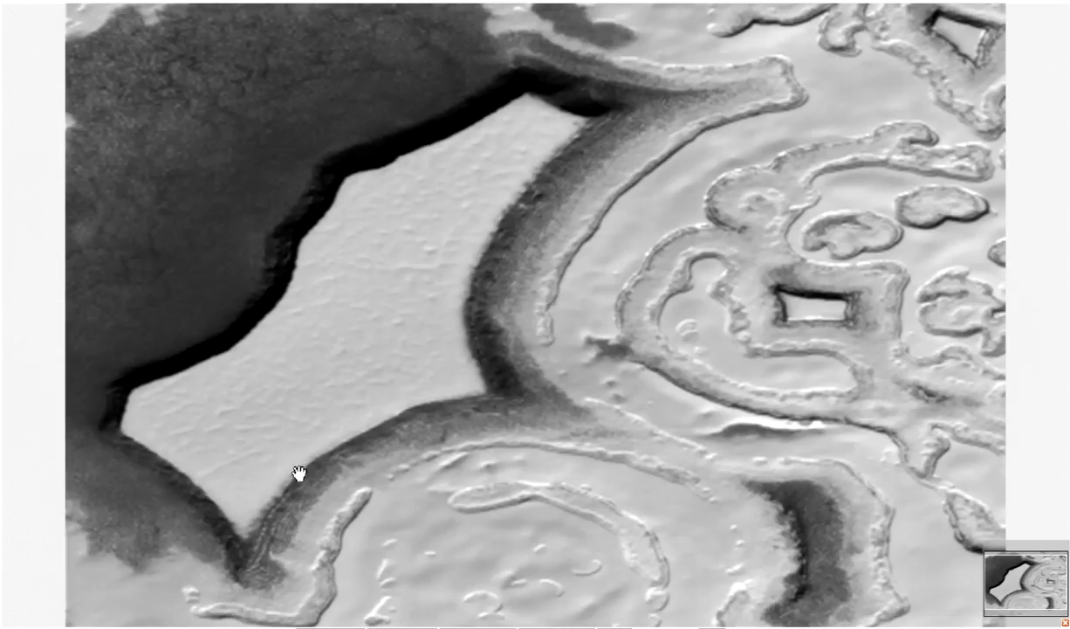
mouse_move(587, 118)
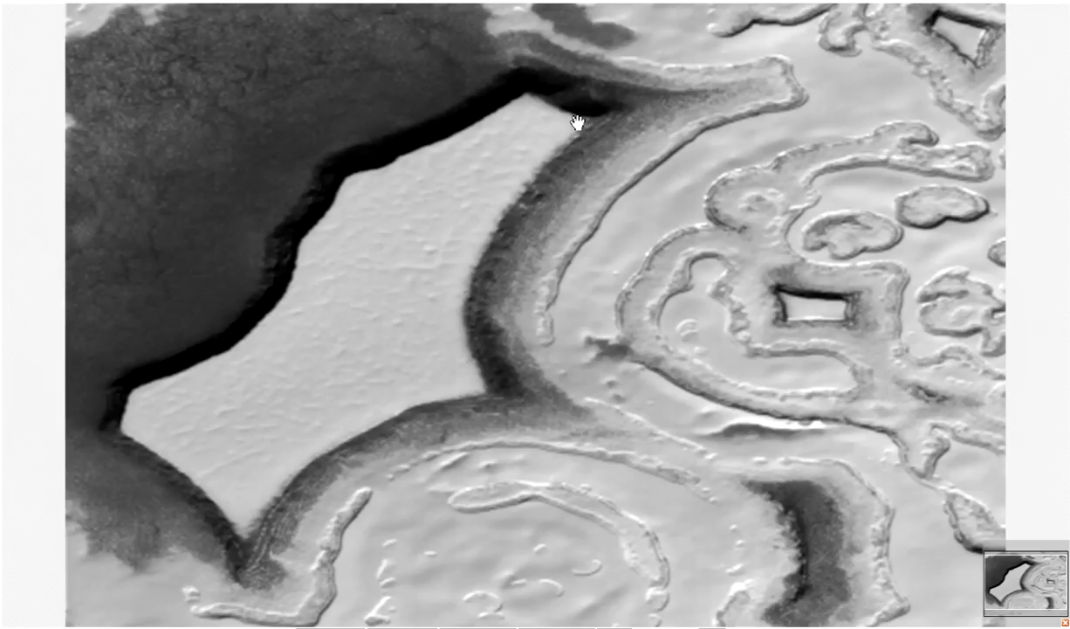
mouse_move(817, 188)
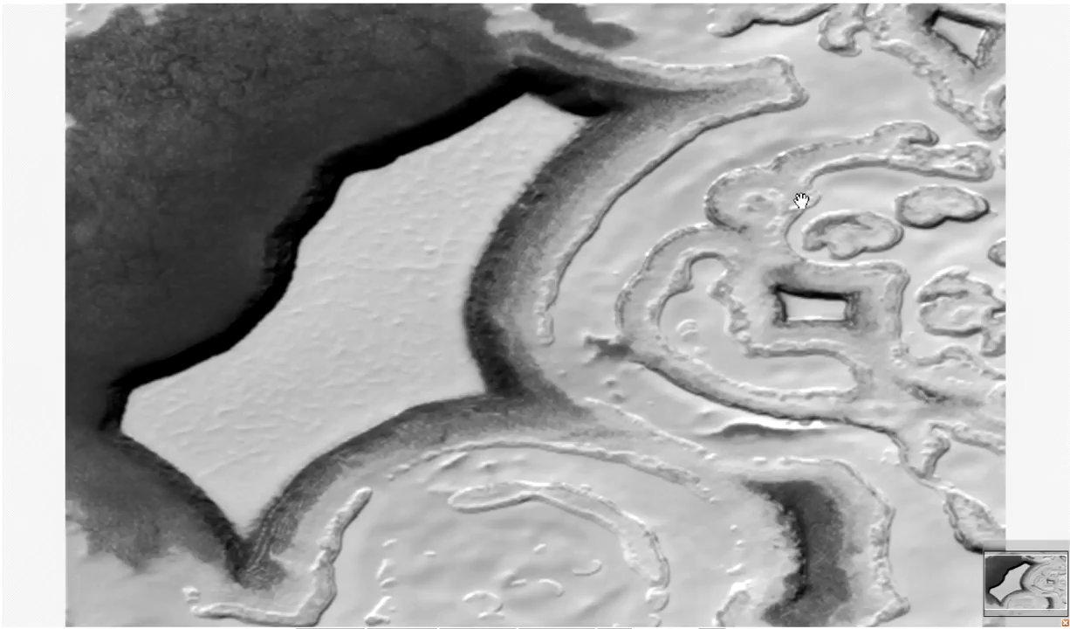
mouse_move(622, 227)
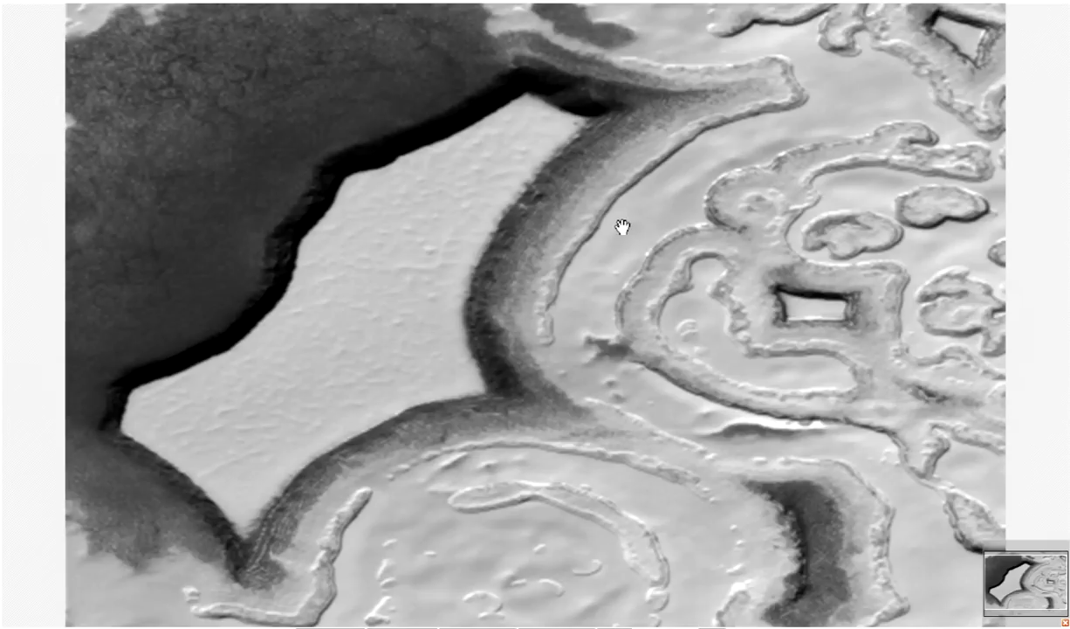
mouse_move(741, 617)
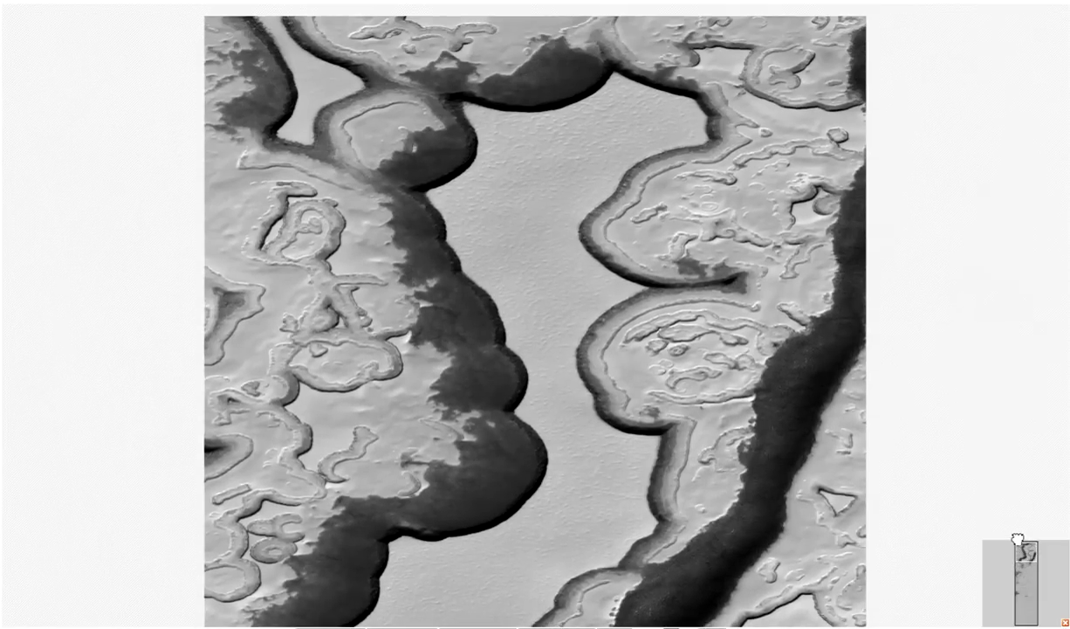
mouse_move(622, 99)
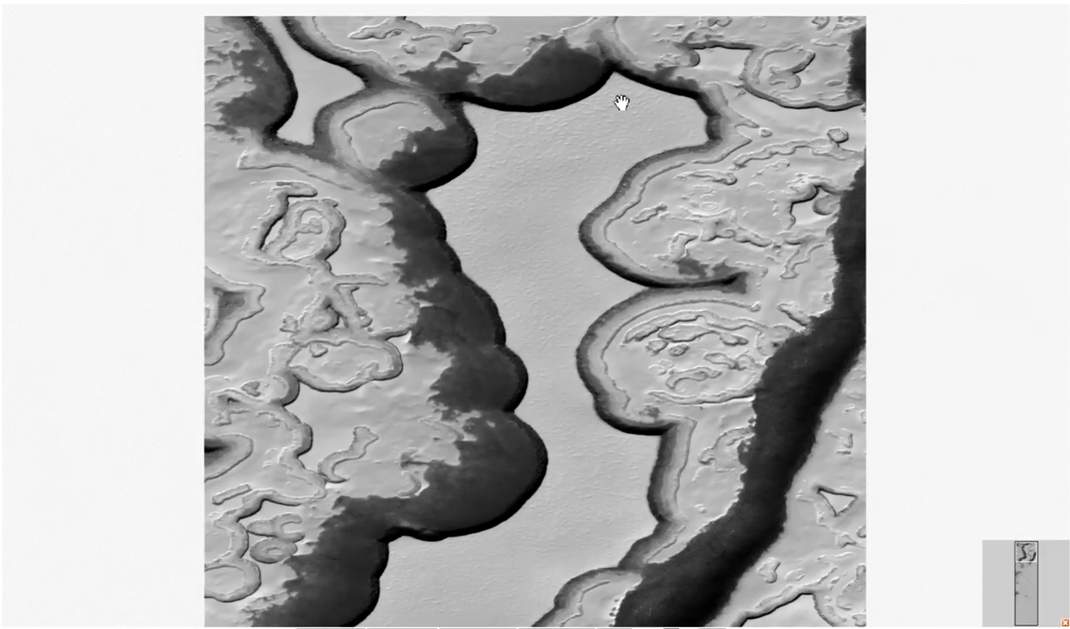
Pan the image to the smooth flat channel running between the scalloped, dark-layered mesas.
drag(620, 100, 538, 318)
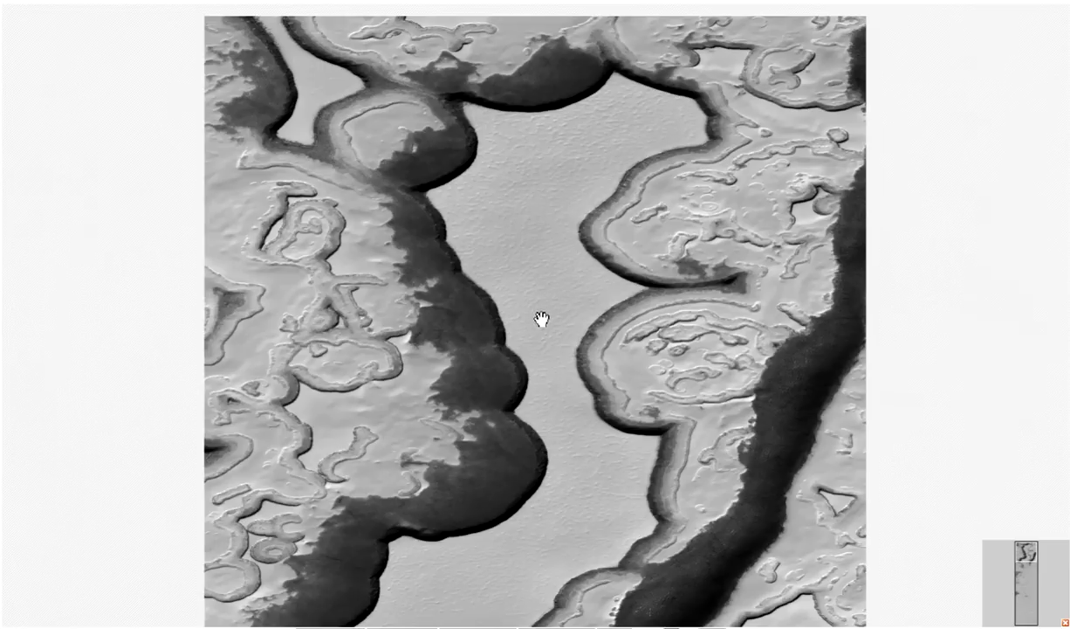
mouse_move(538, 185)
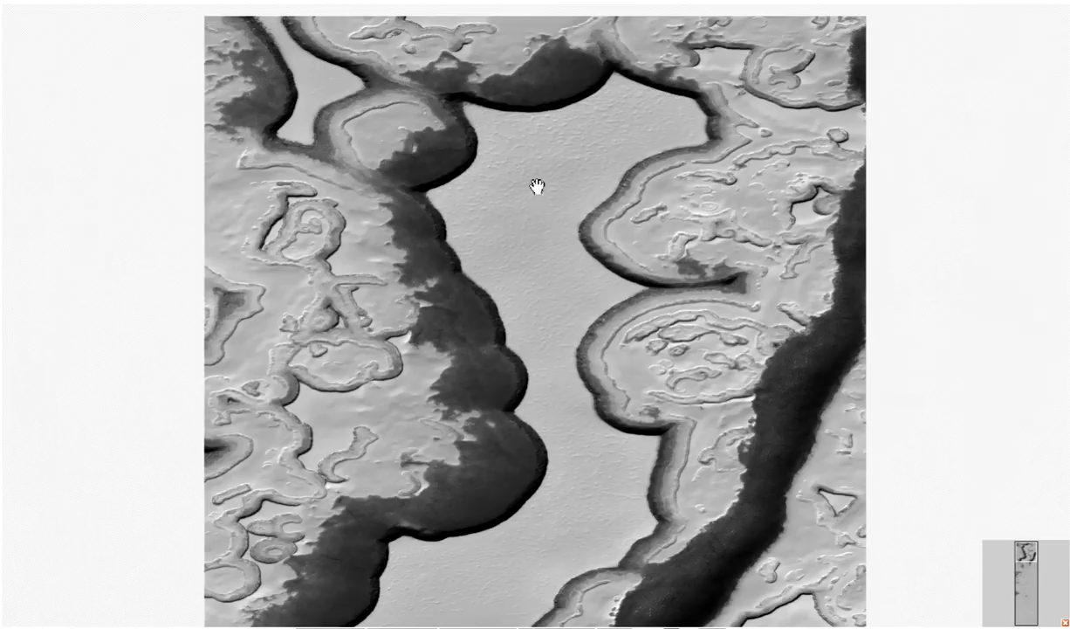
mouse_move(468, 206)
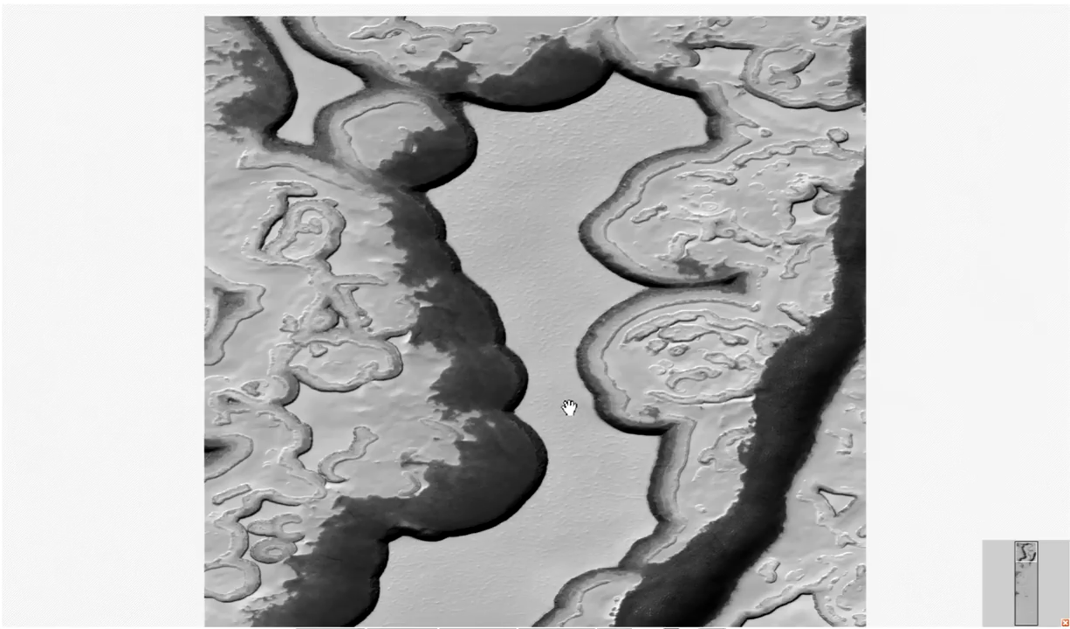
mouse_move(577, 154)
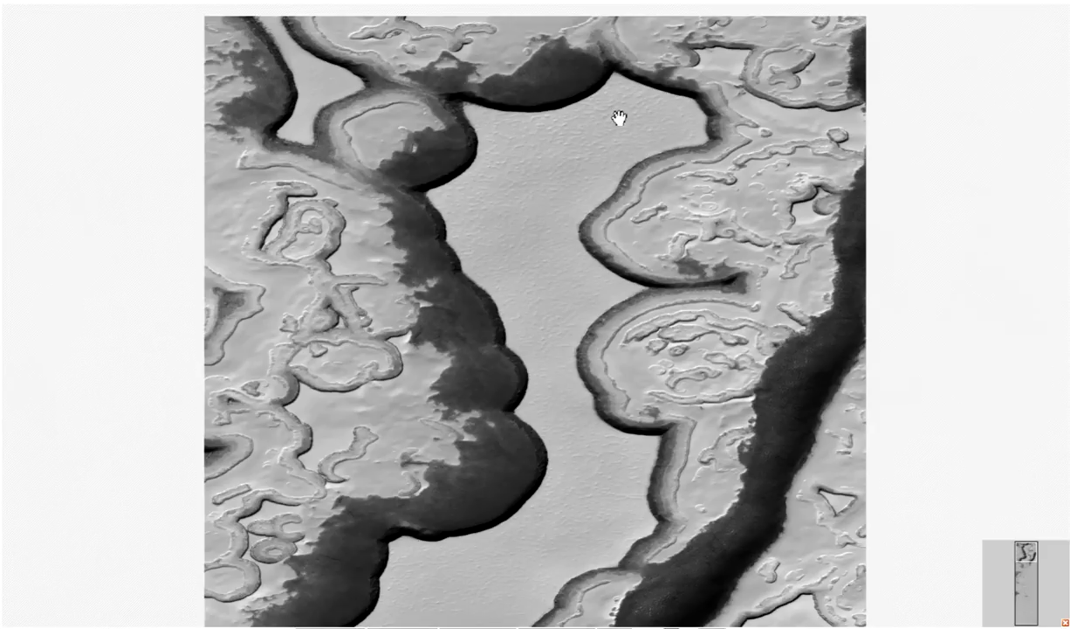
mouse_move(579, 204)
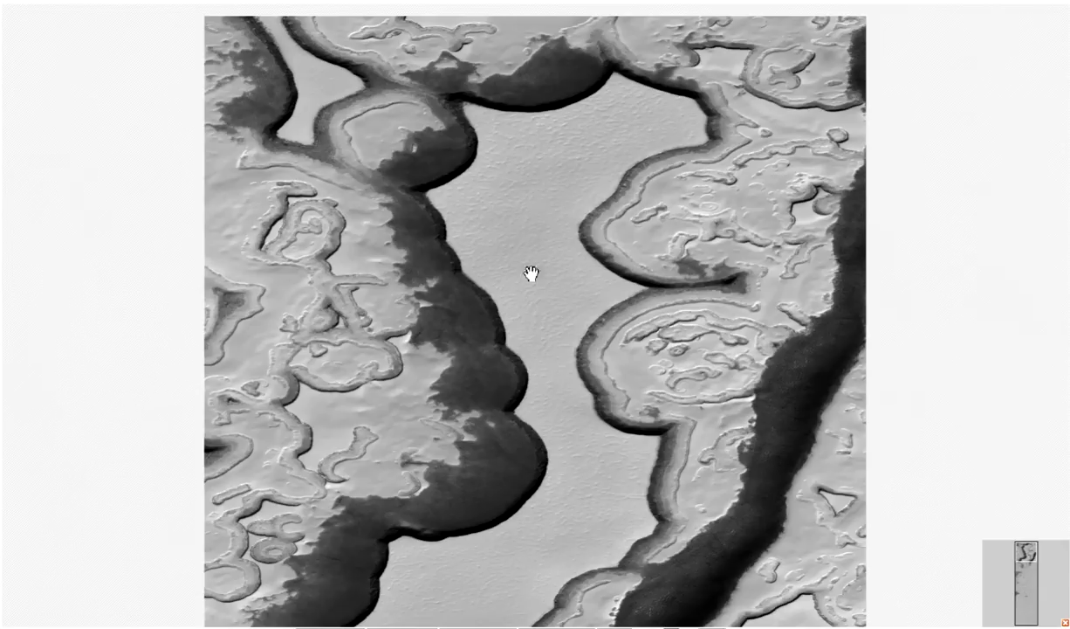
mouse_move(531, 195)
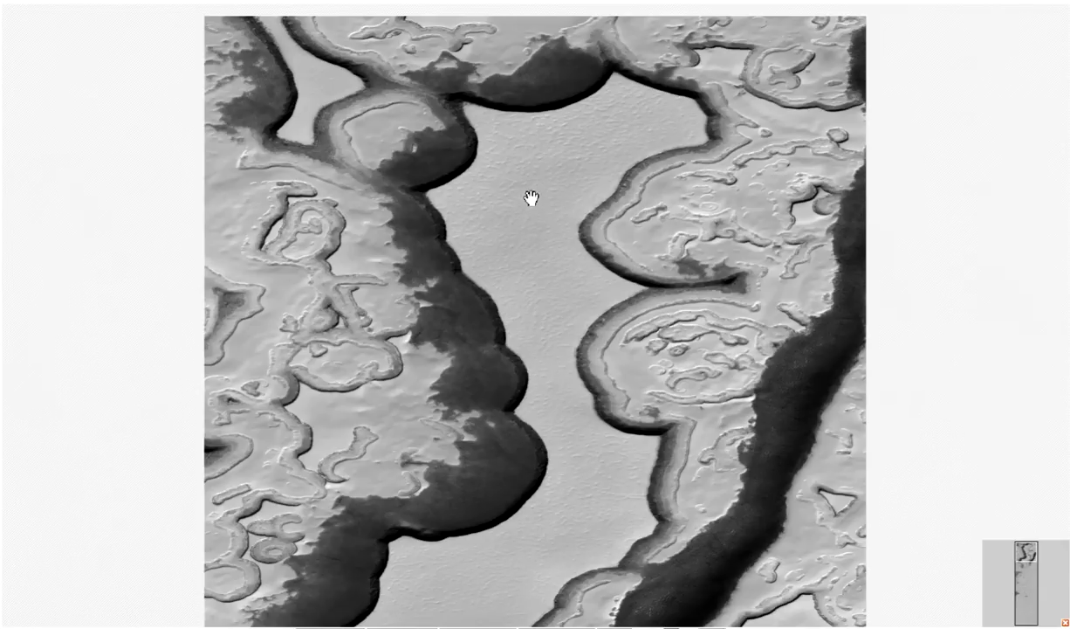
mouse_move(288, 614)
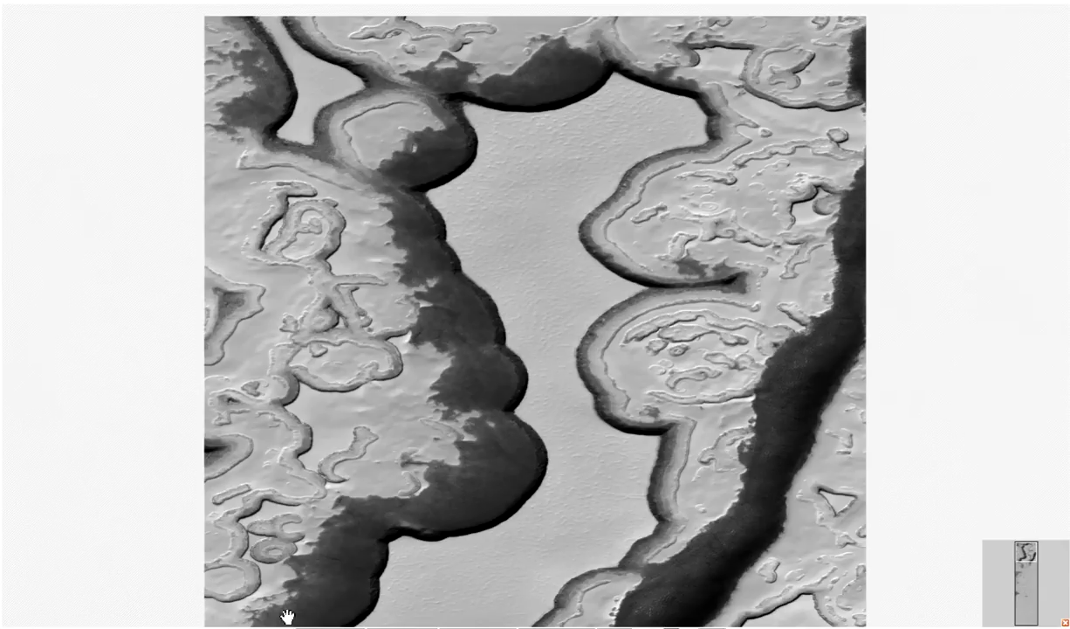
mouse_move(166, 517)
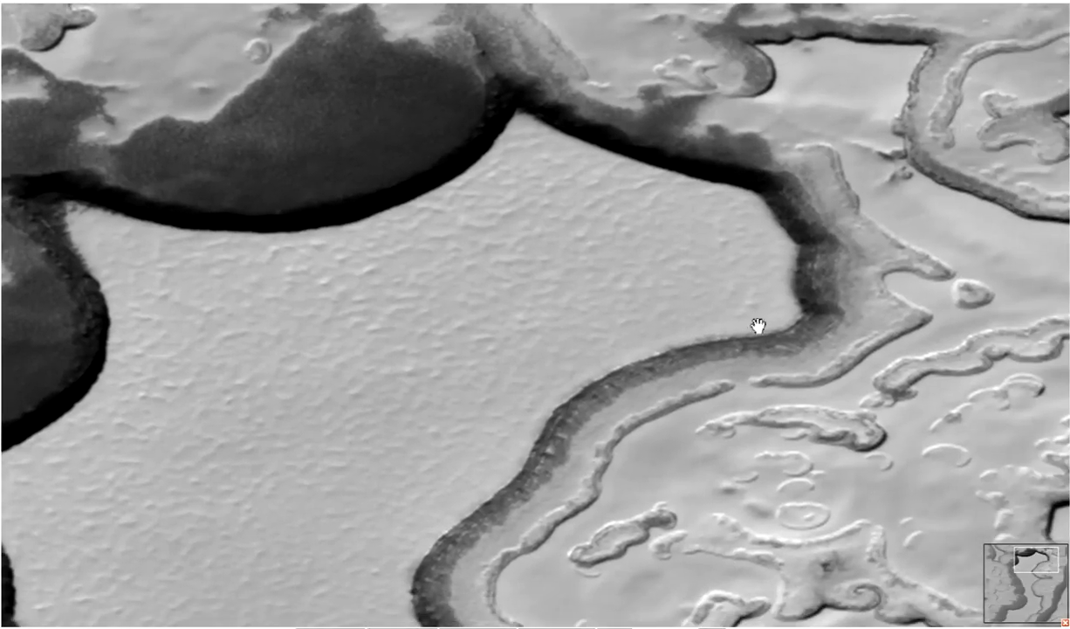
Pan across the flat area to the neighbouring mesas and back to its right-hand layered edge.
drag(754, 328, 209, 300)
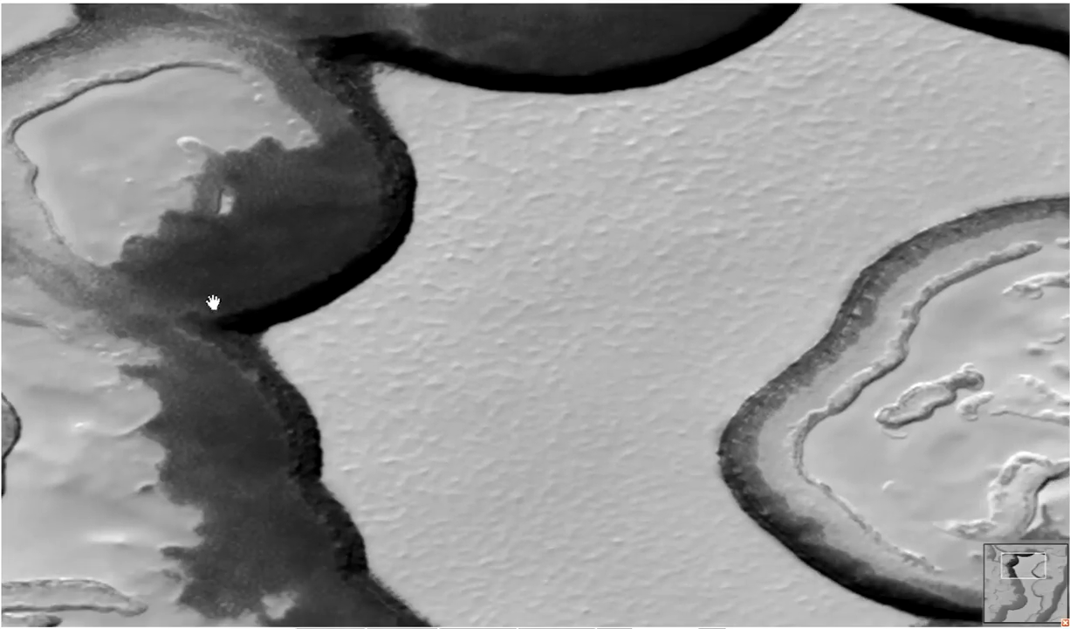
drag(213, 302, 339, 368)
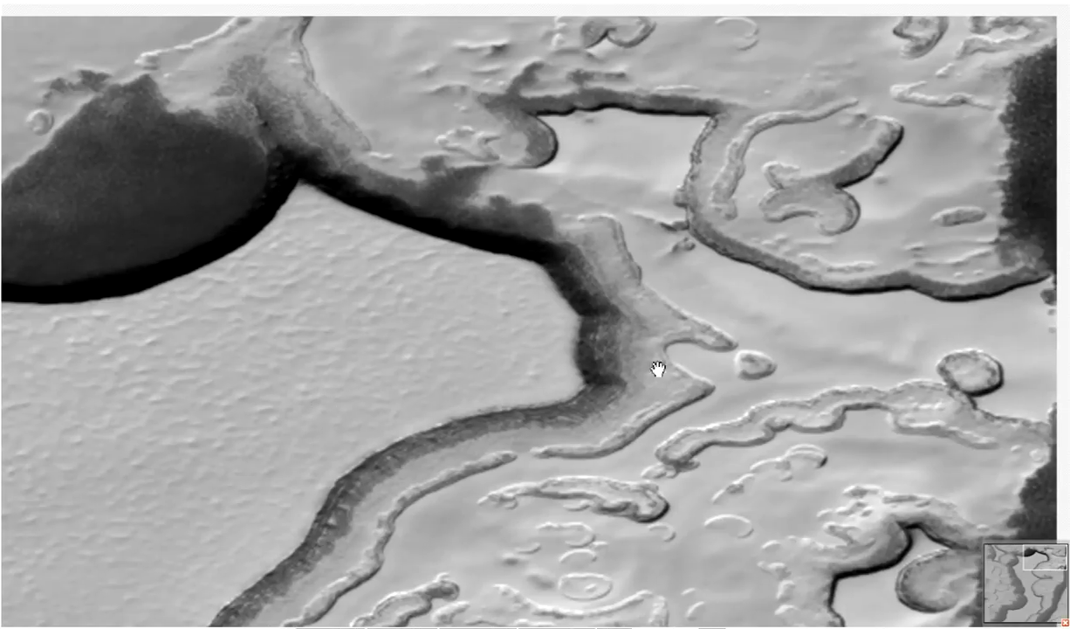
mouse_move(622, 113)
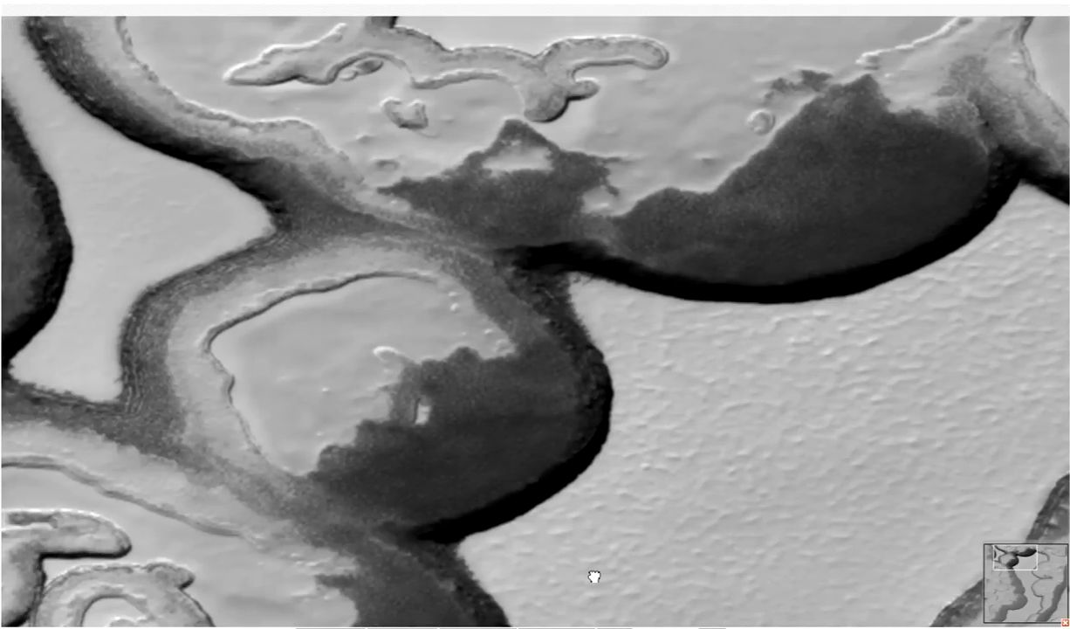
mouse_move(580, 457)
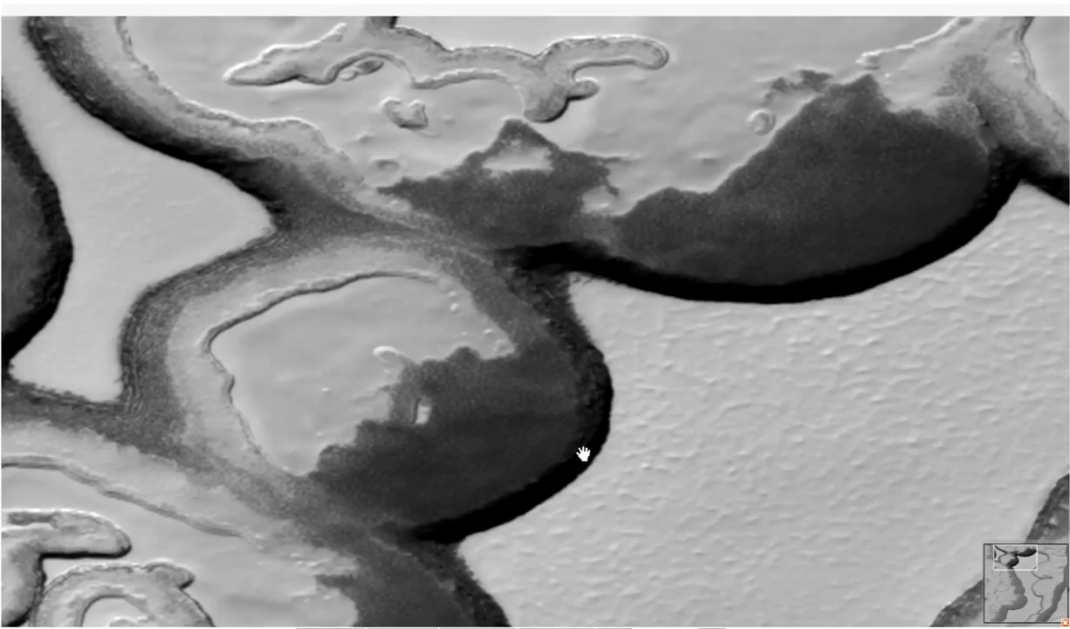